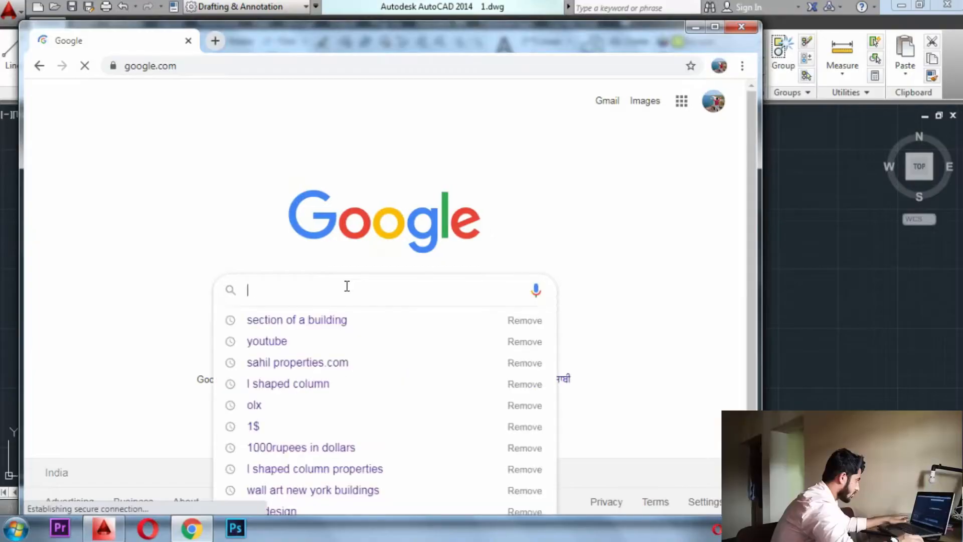
Search Google Images for 'section of a building' and preview a cross-section reference image.
text(SECTION)
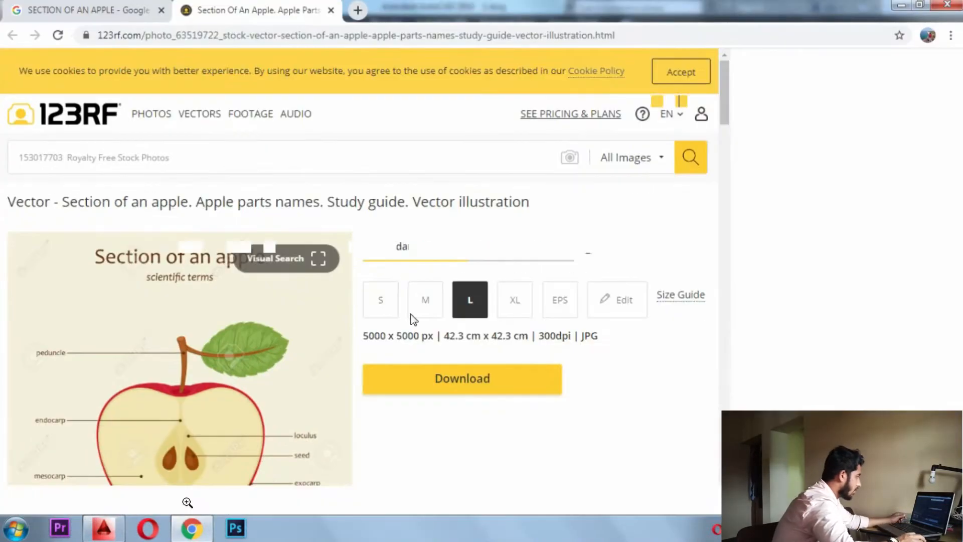
scroll(down, 3)
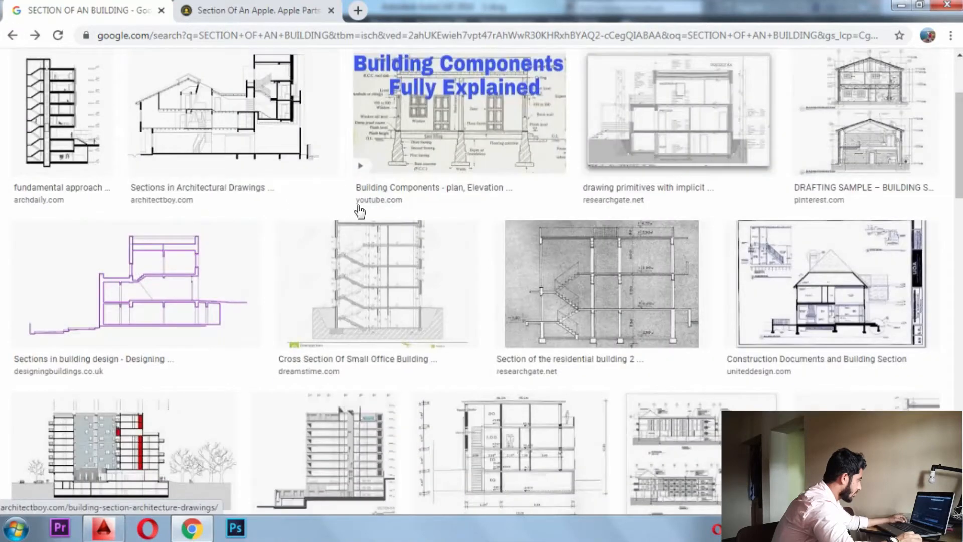
scroll(down, 3)
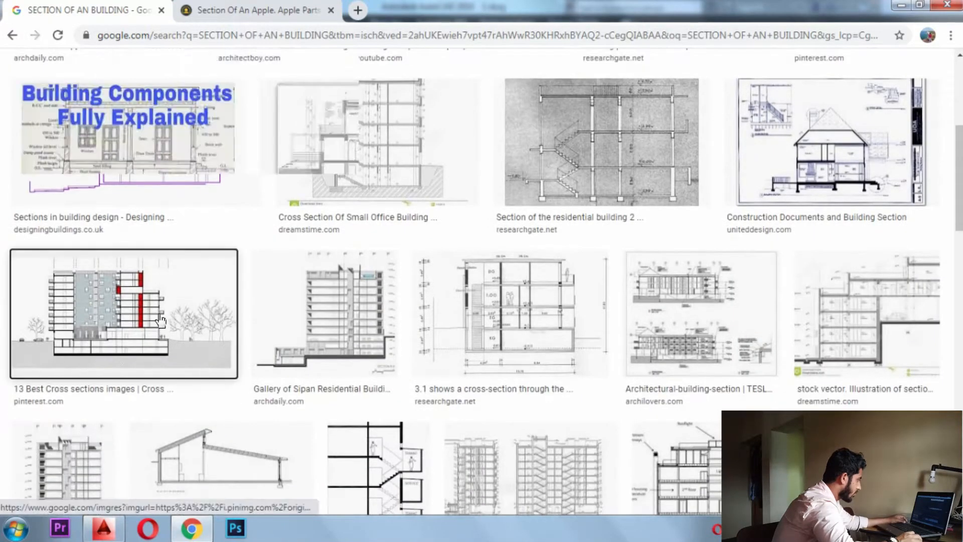
click(106, 527)
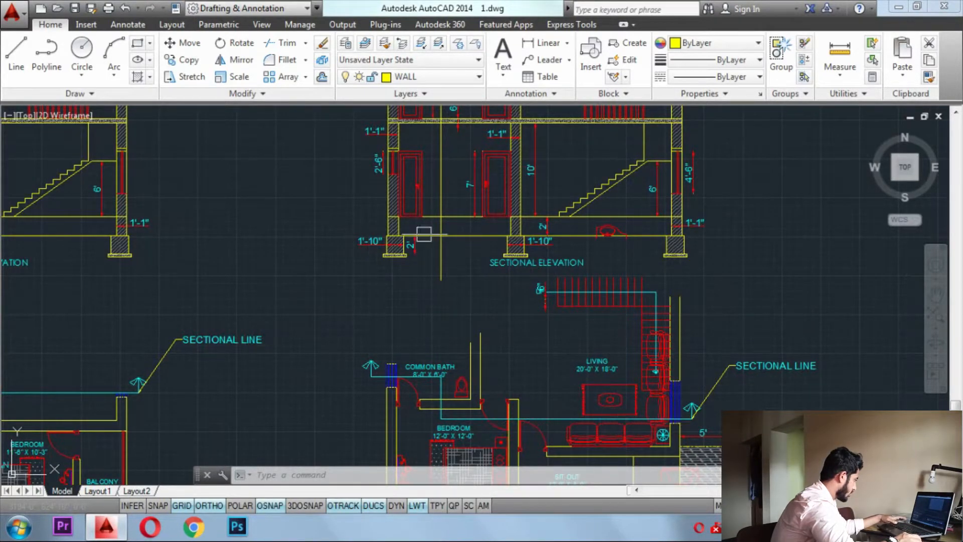
mouse_move(399, 368)
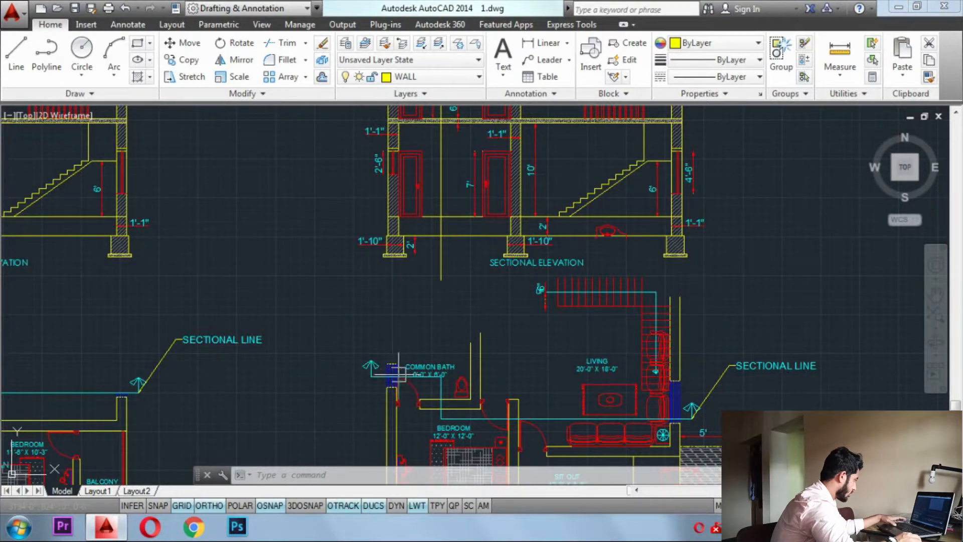
mouse_move(380, 163)
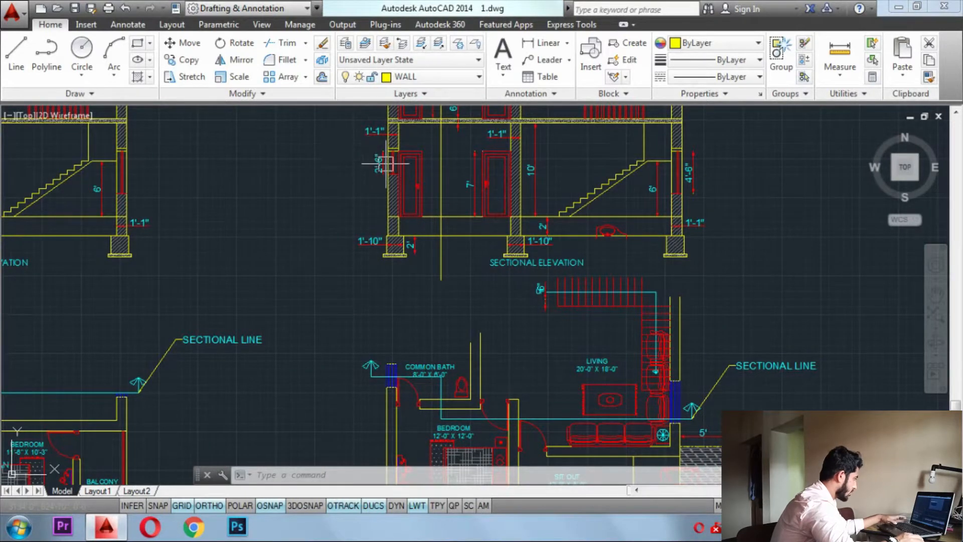
mouse_move(371, 189)
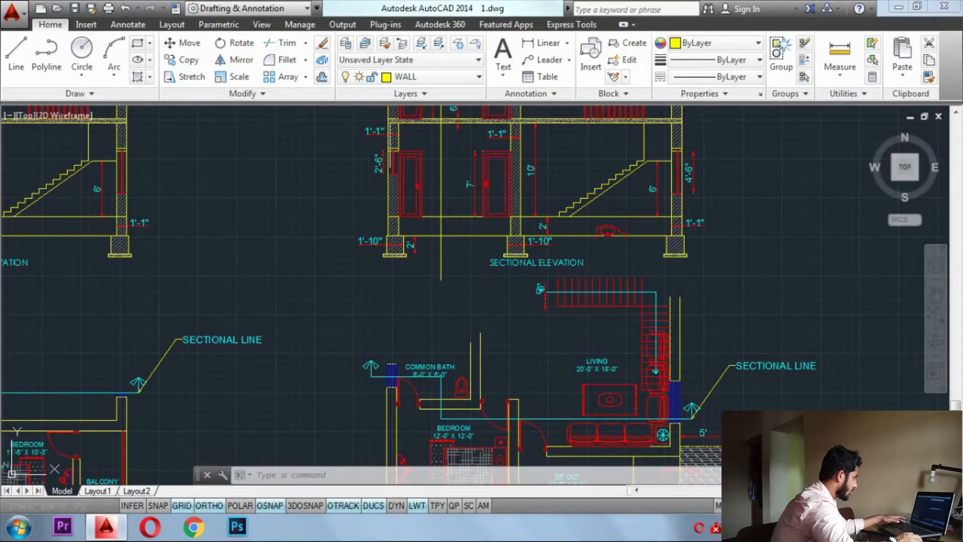
mouse_move(353, 148)
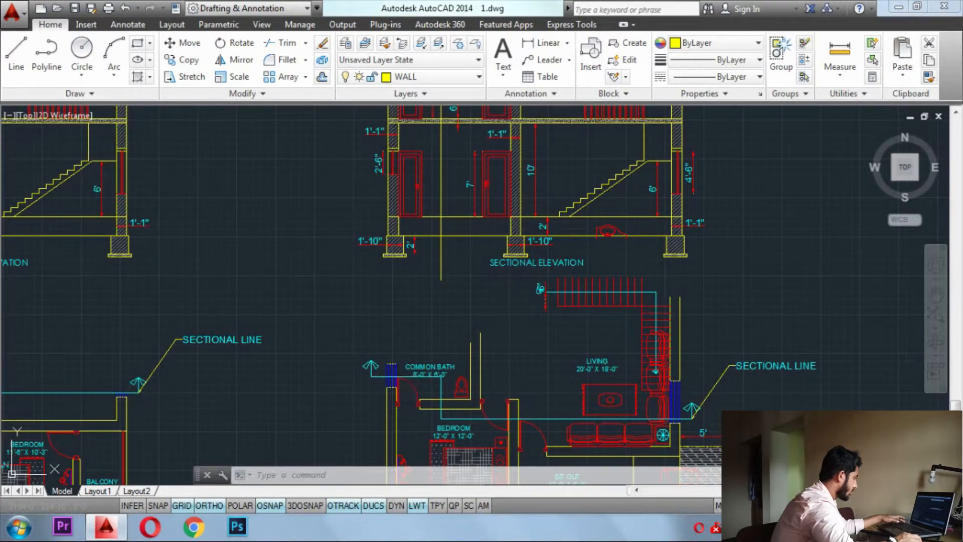
mouse_move(418, 373)
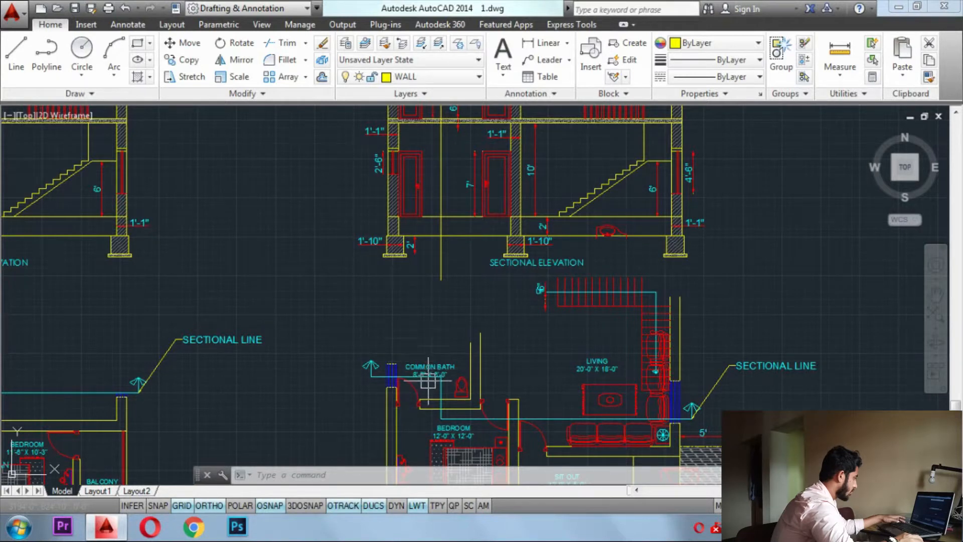
mouse_move(473, 255)
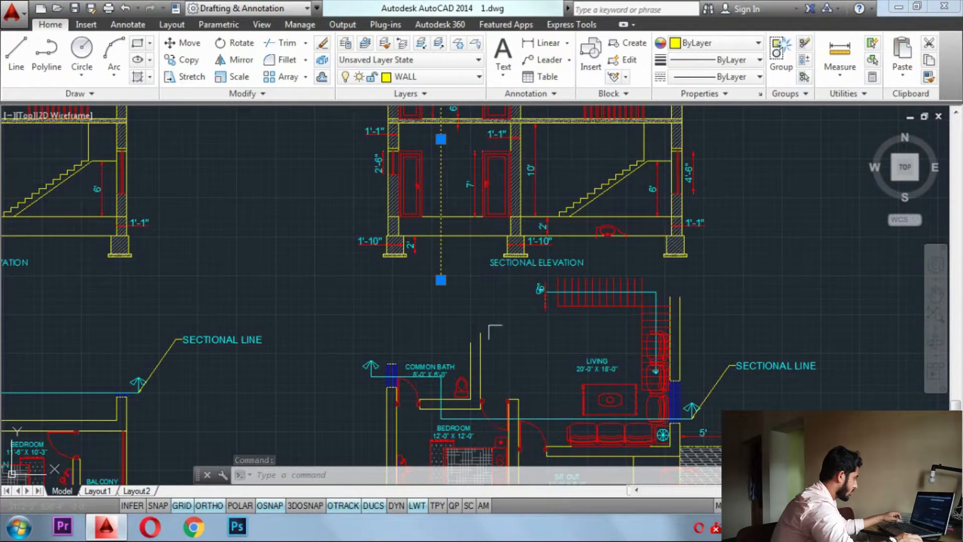
mouse_move(484, 149)
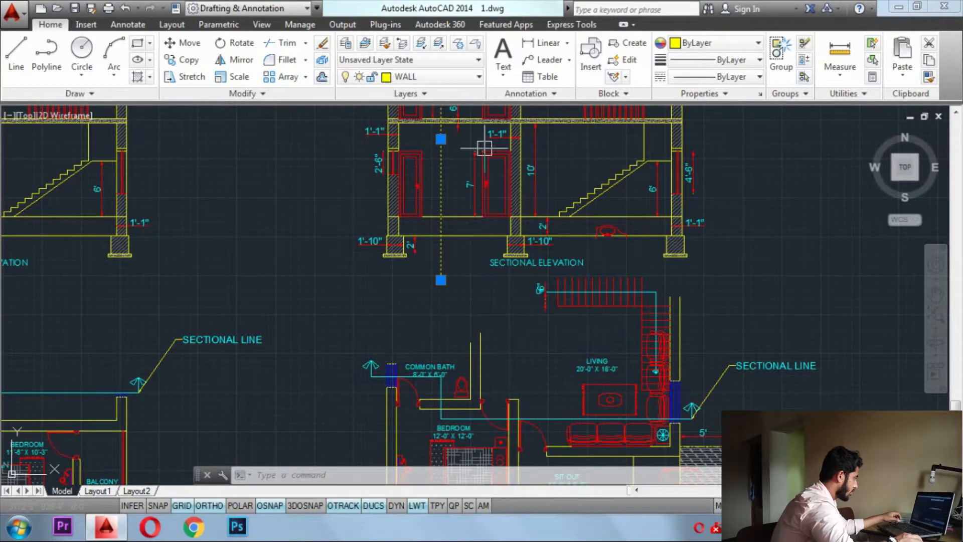
mouse_move(494, 411)
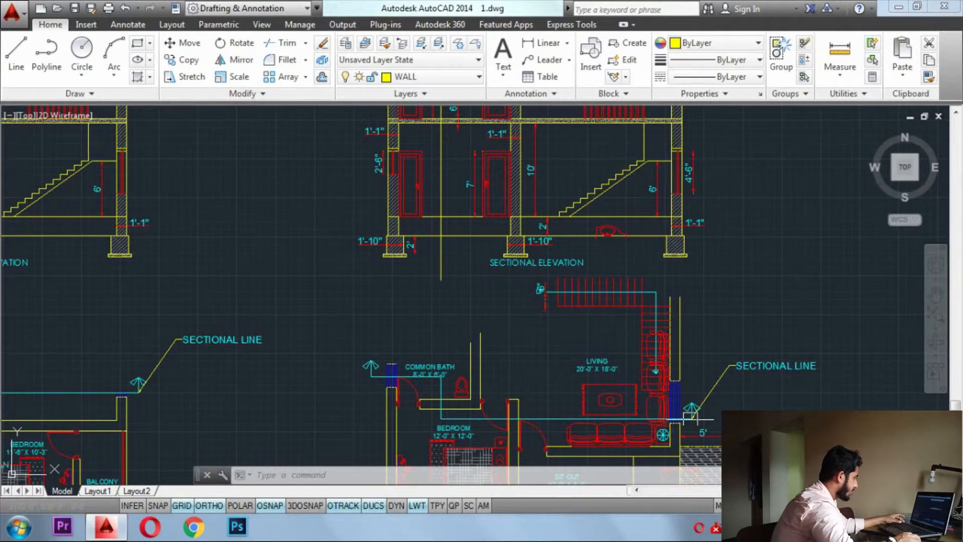
mouse_move(590, 315)
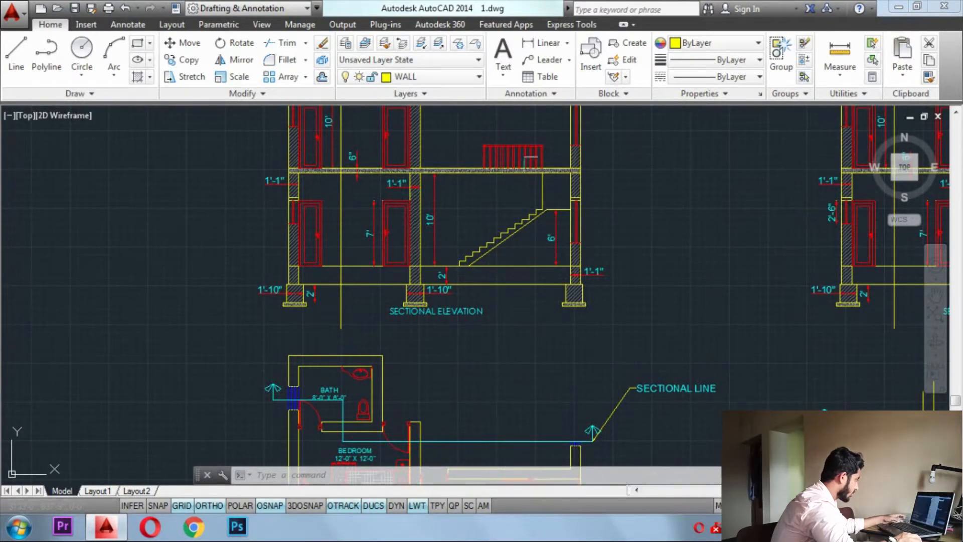
mouse_move(414, 343)
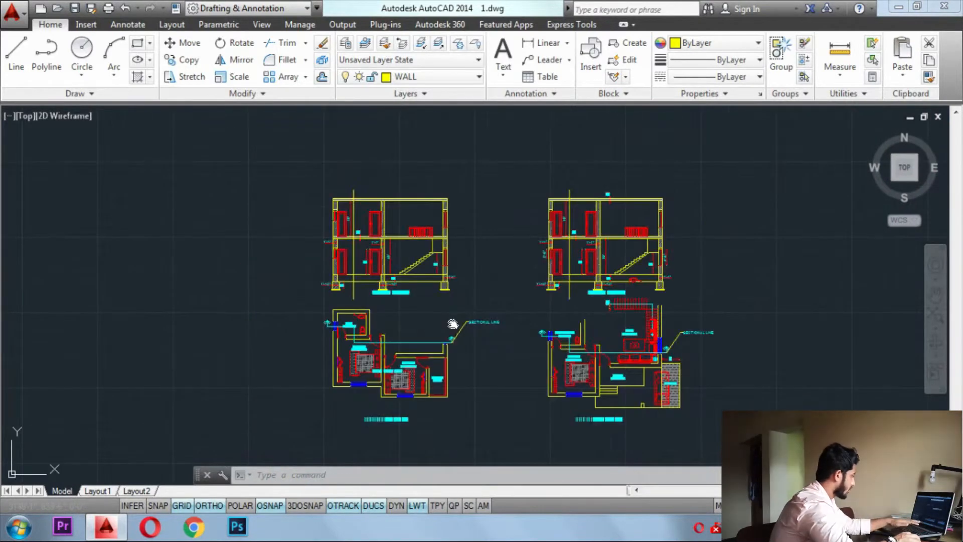
Cancel the active command and zoom out to frame the ground-floor plan.
key(Escape)
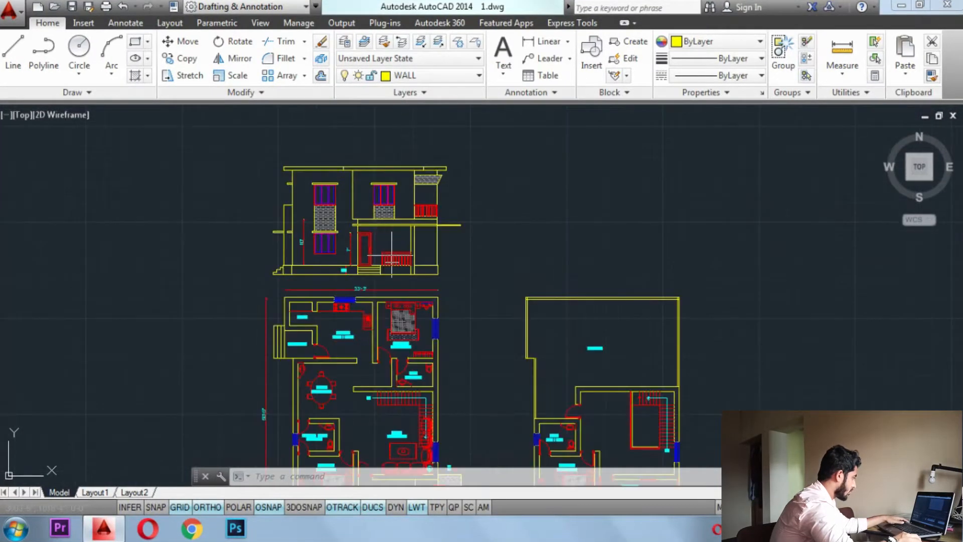
scroll(down, 3)
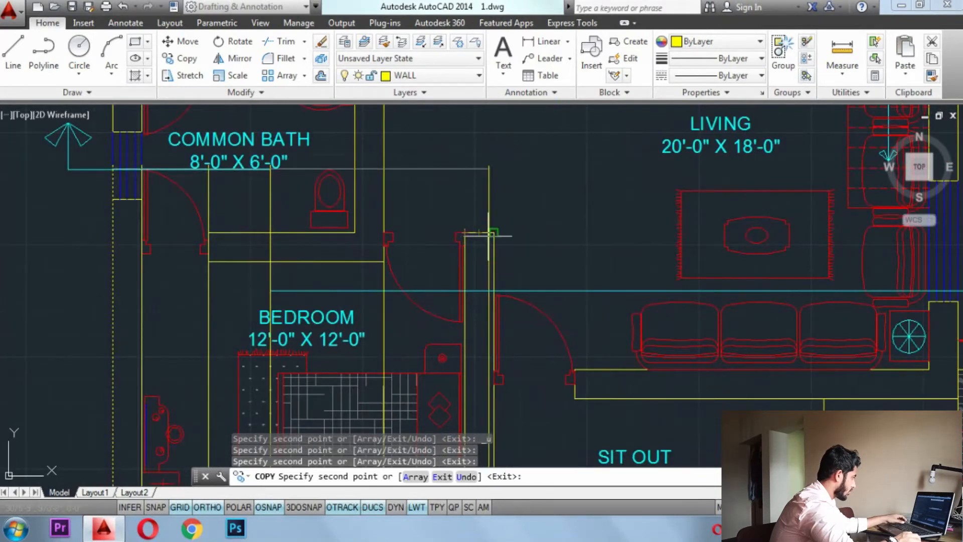
Zoom out to view the wall lines copied below the ground-floor plan.
scroll(down, 3)
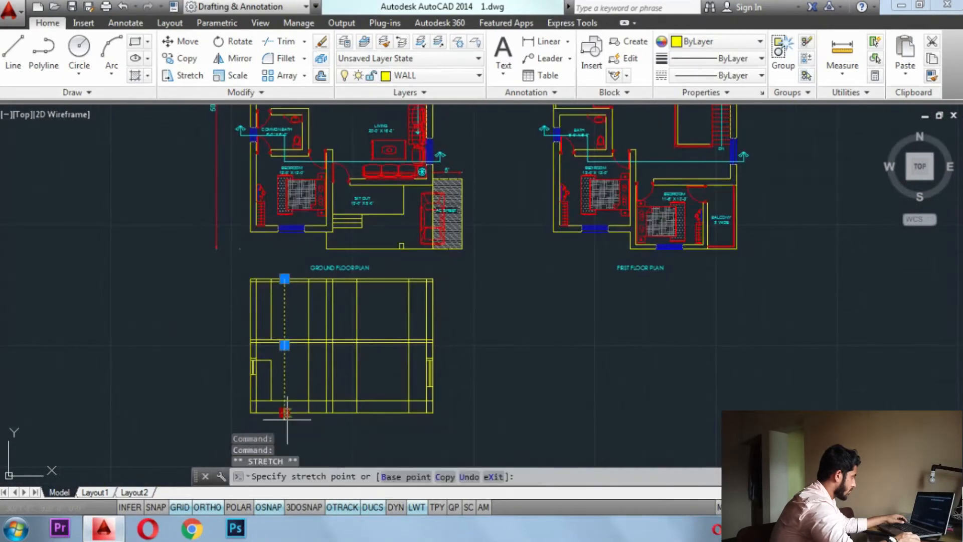
Stretch the framework lines by a typed distance of 4 to shape the two-storey section.
text(4)
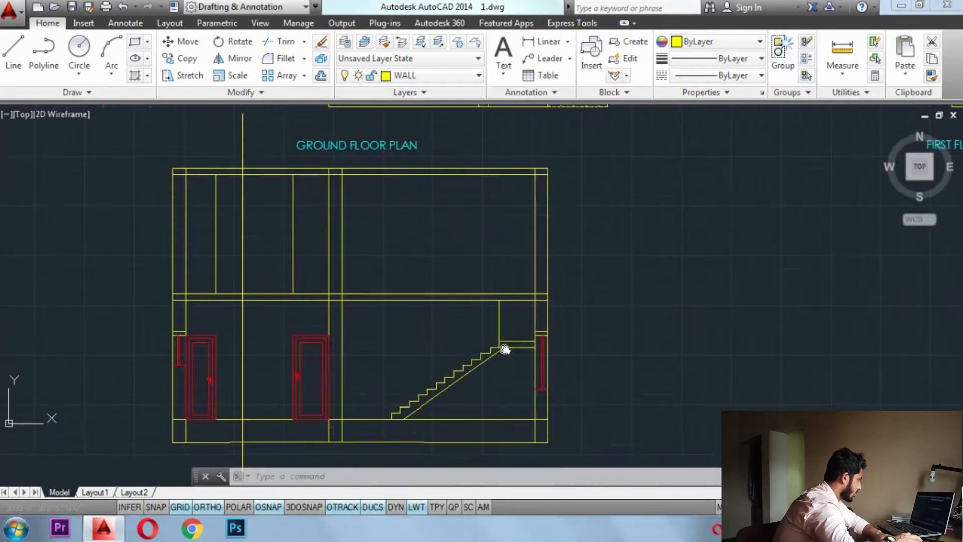
Start CP to copy the hatched section with its footings as a whole.
scroll(down, 3)
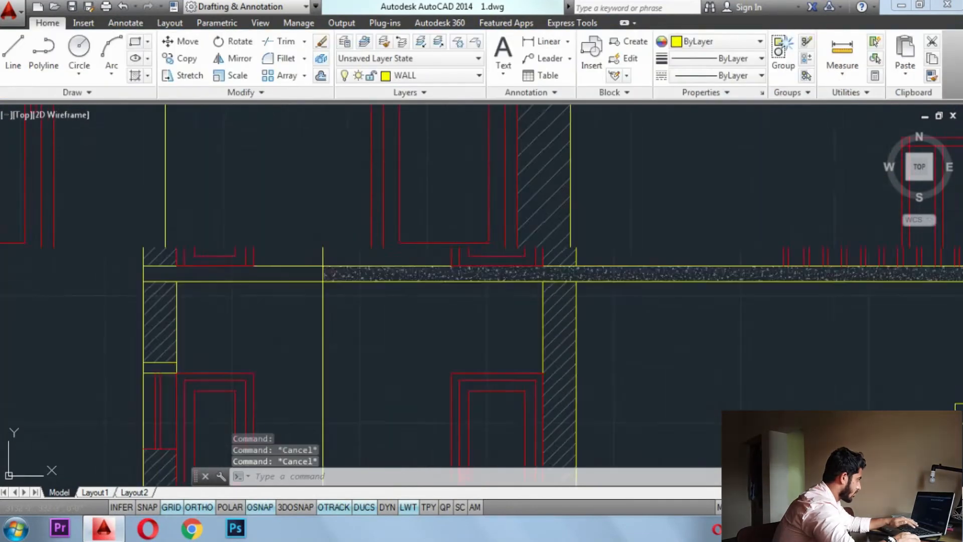
text(CP)
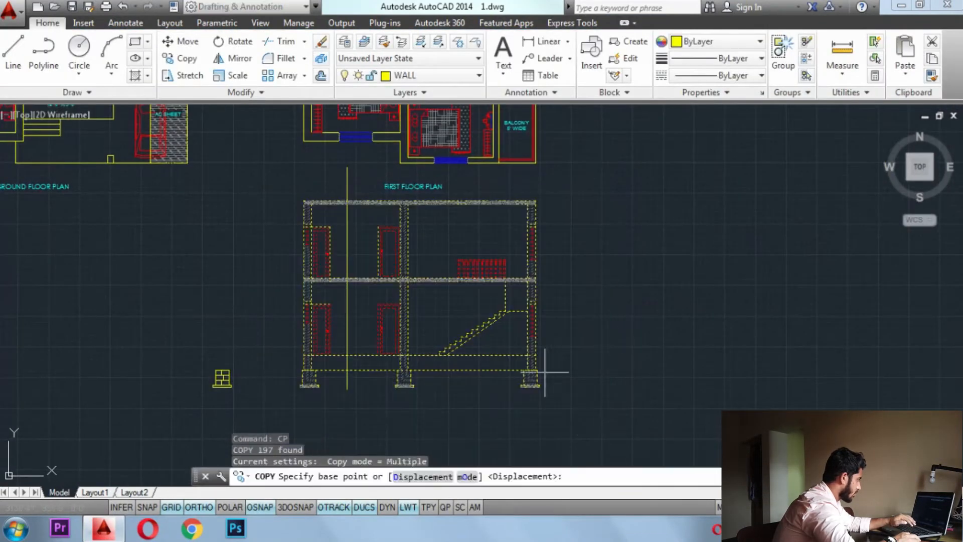